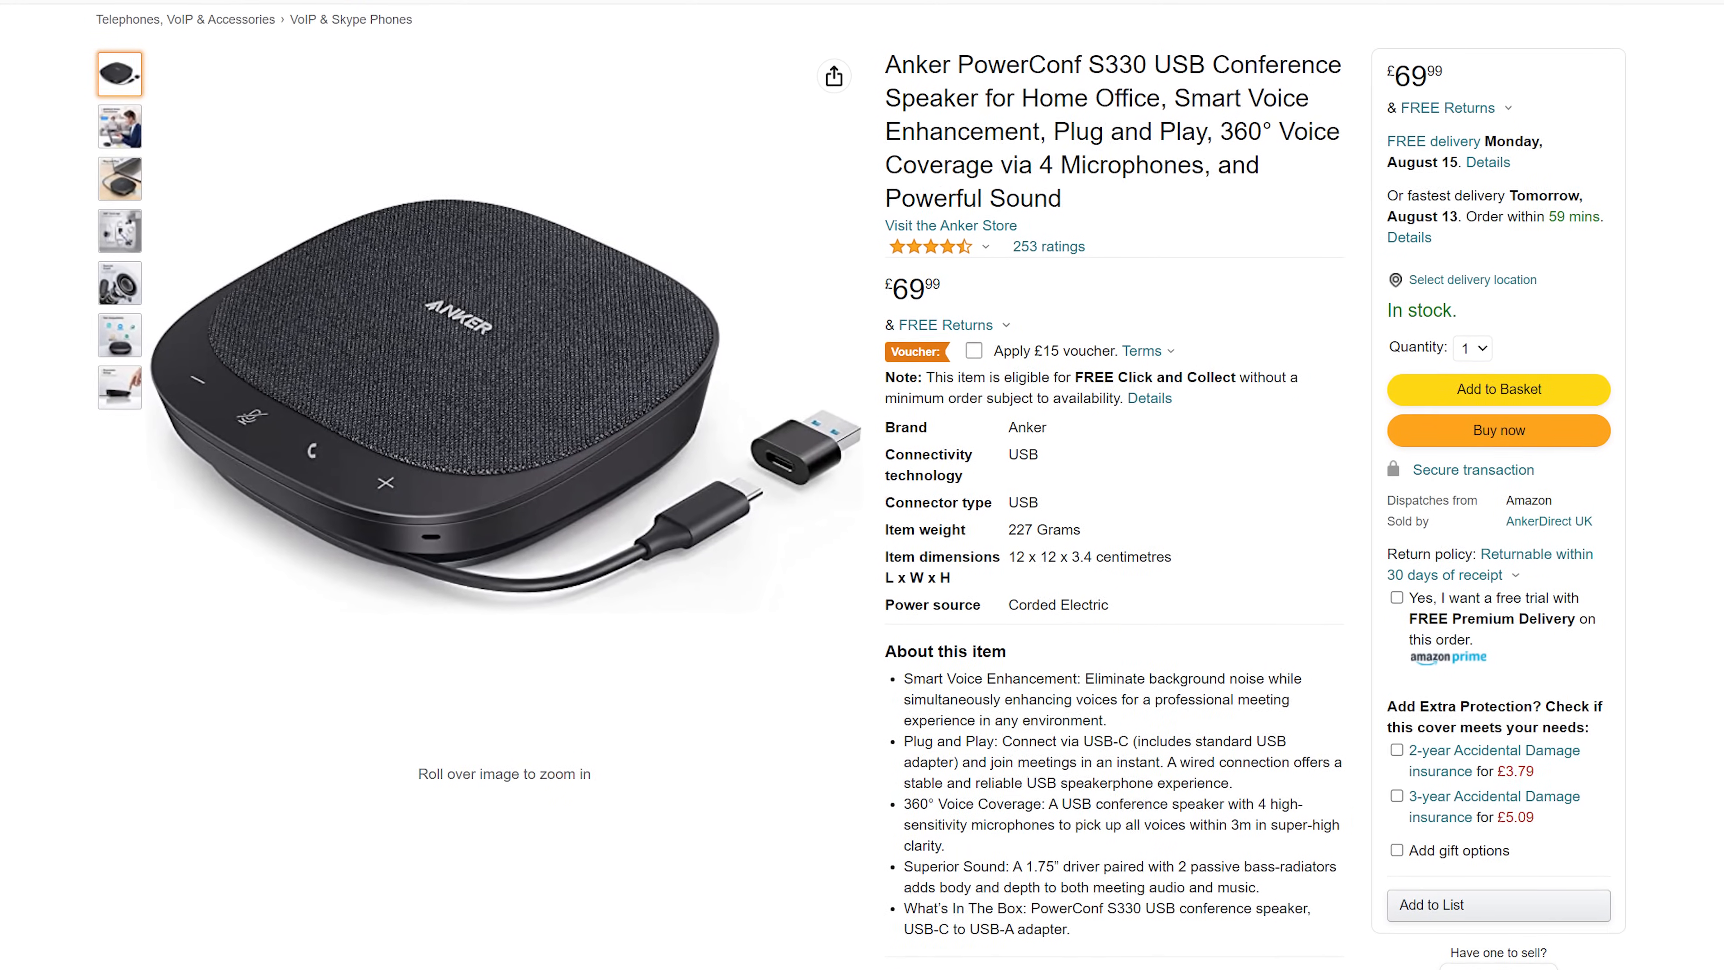
pyautogui.scroll(-3)
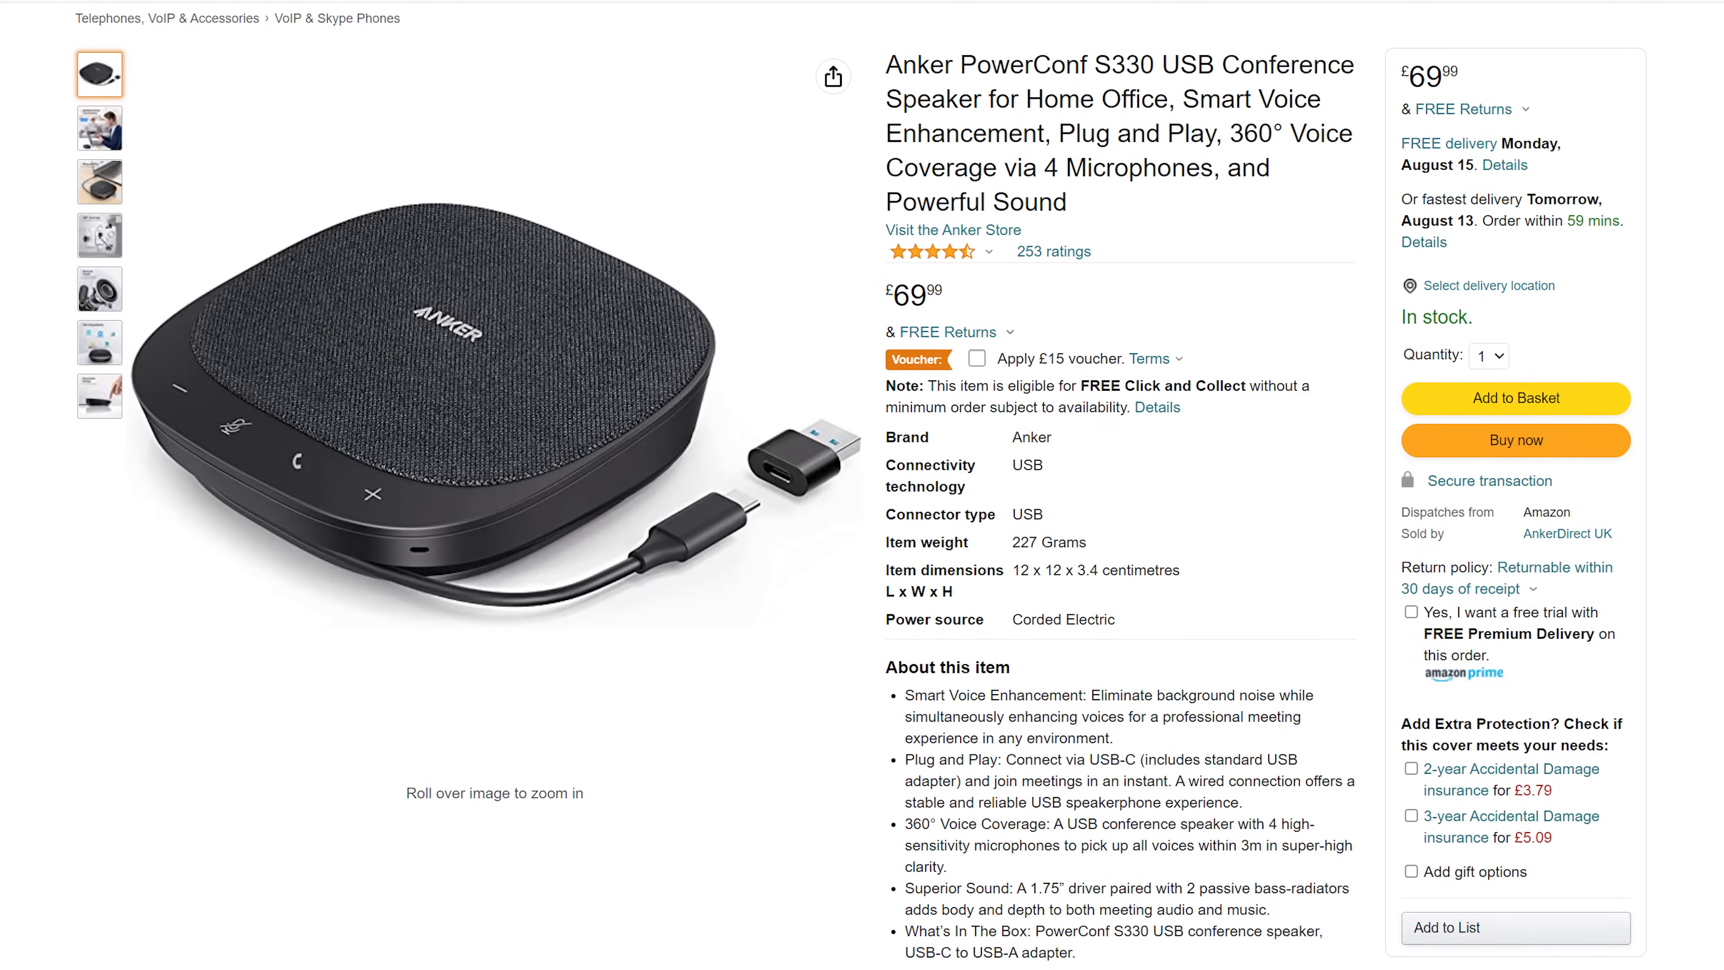